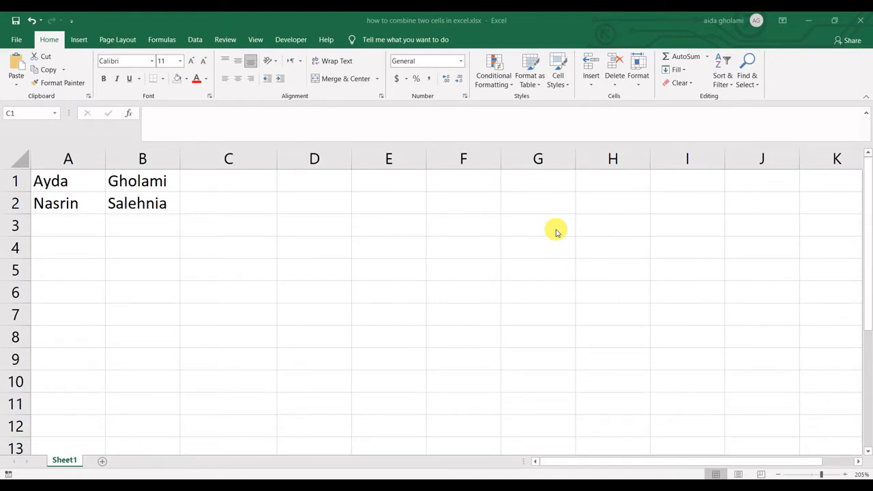
mouse_move(515, 230)
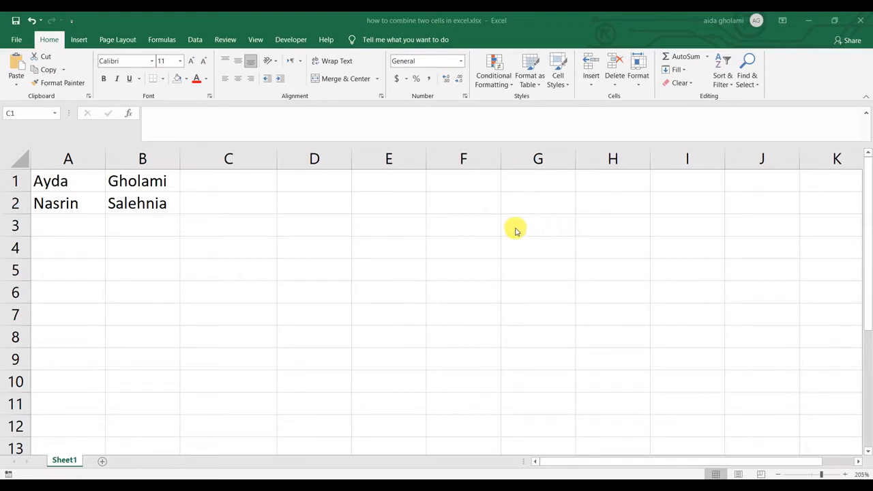
mouse_move(382, 202)
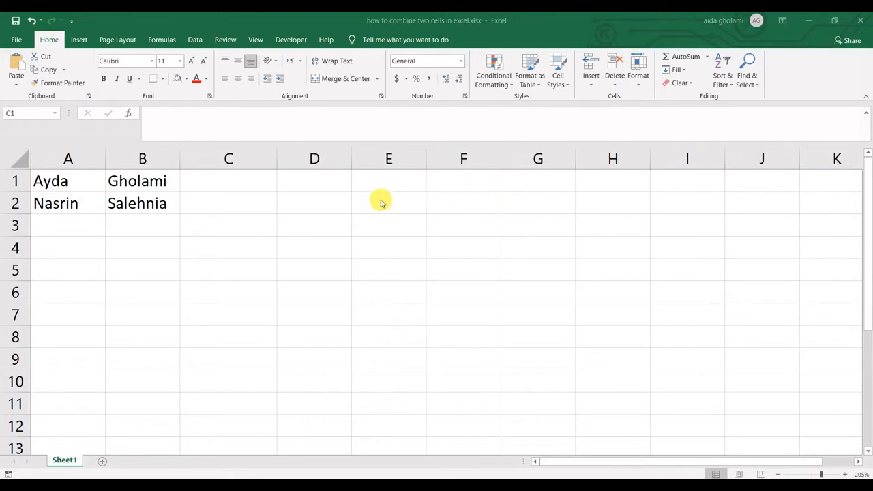
mouse_move(379, 204)
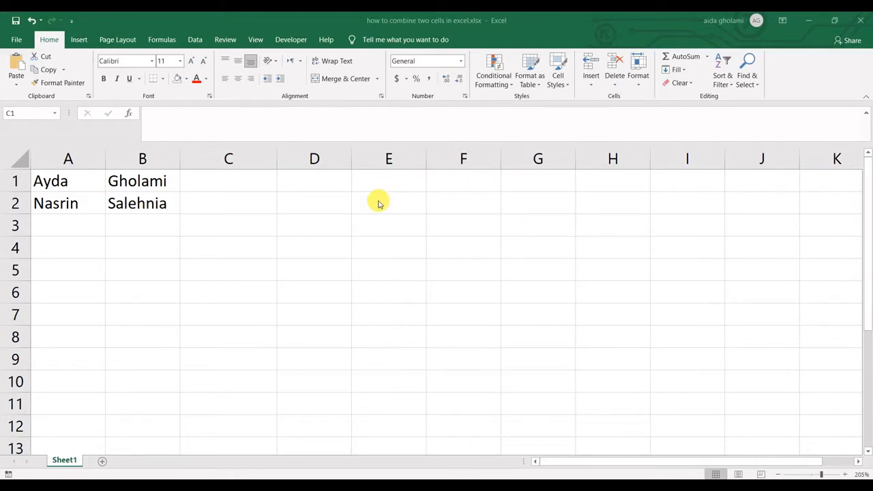
mouse_move(377, 202)
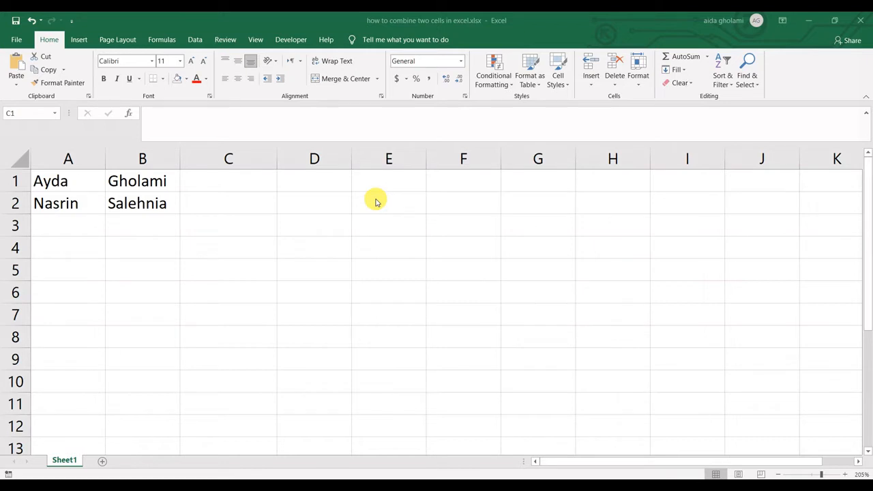
mouse_move(373, 199)
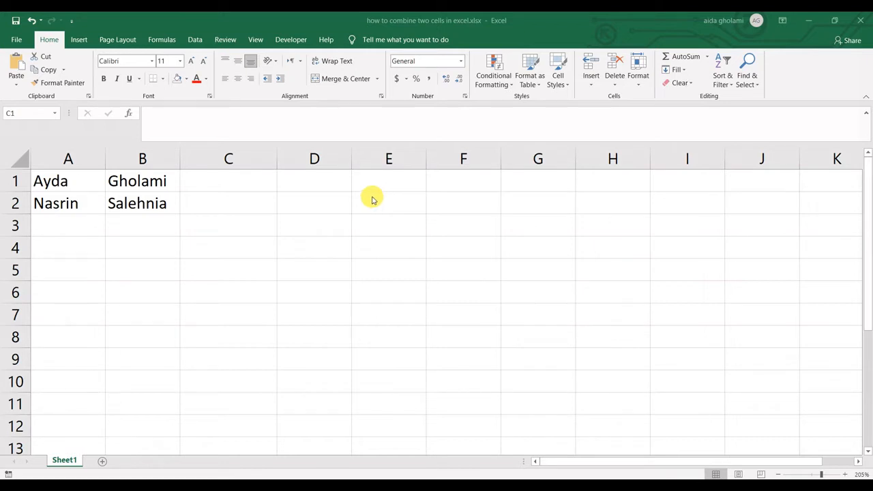
mouse_move(371, 191)
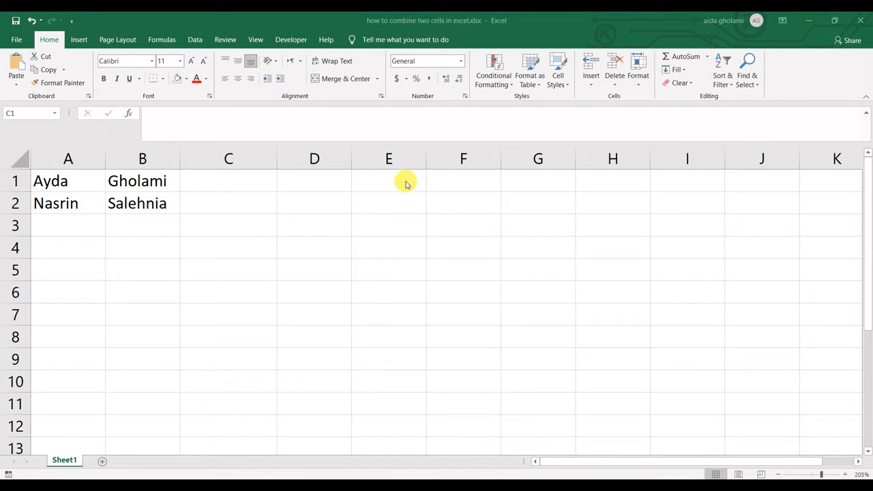
mouse_move(174, 181)
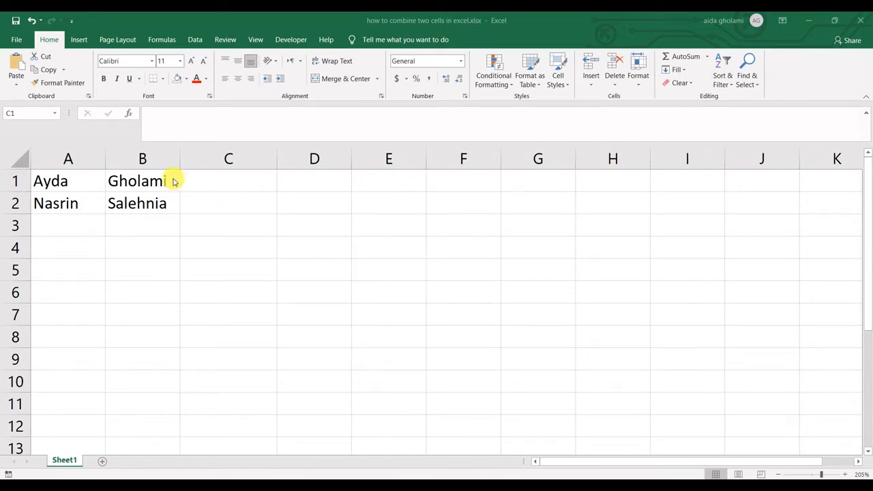
Step: Select the name cells A1 and B1, then pick the empty cell C1
click(142, 181)
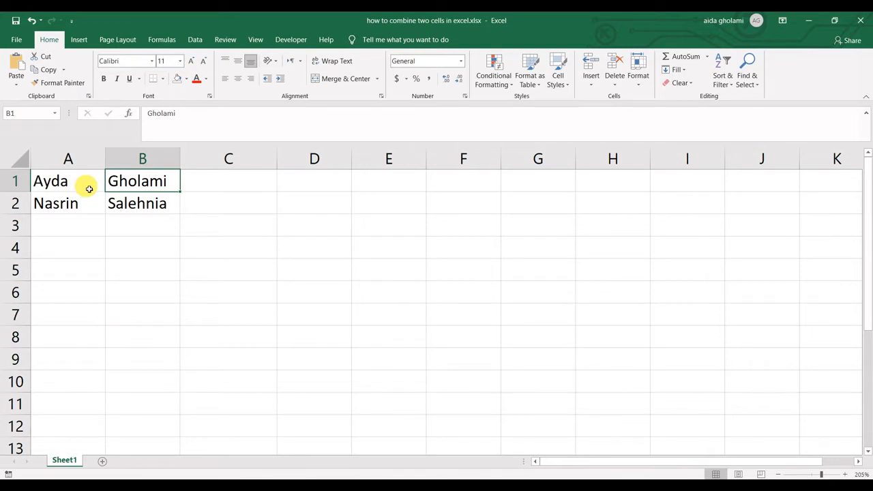
click(68, 181)
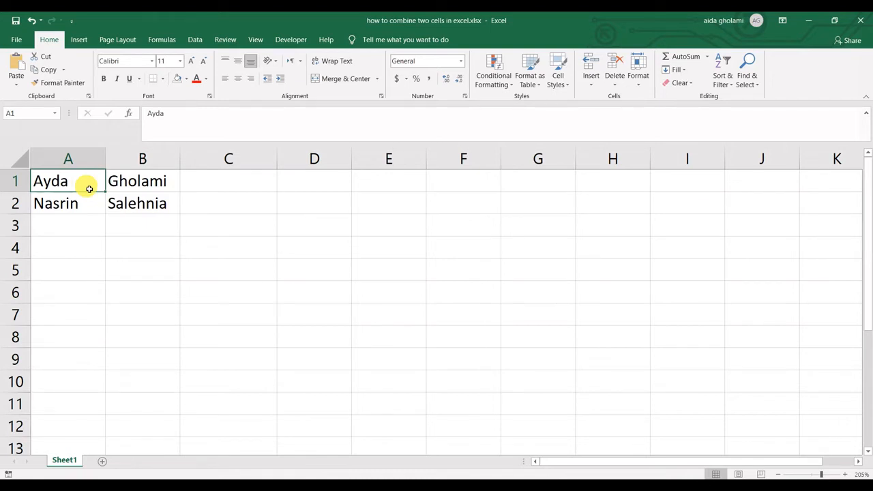
drag(68, 180, 142, 181)
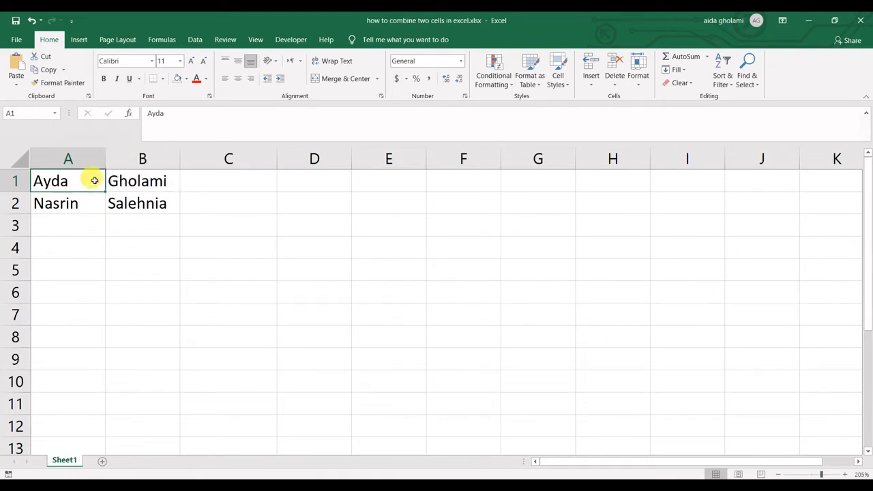
mouse_move(90, 180)
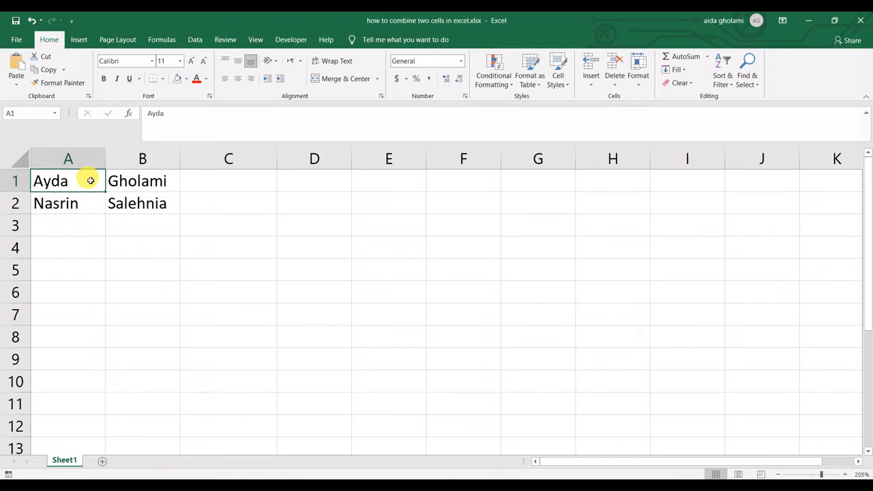
mouse_move(145, 181)
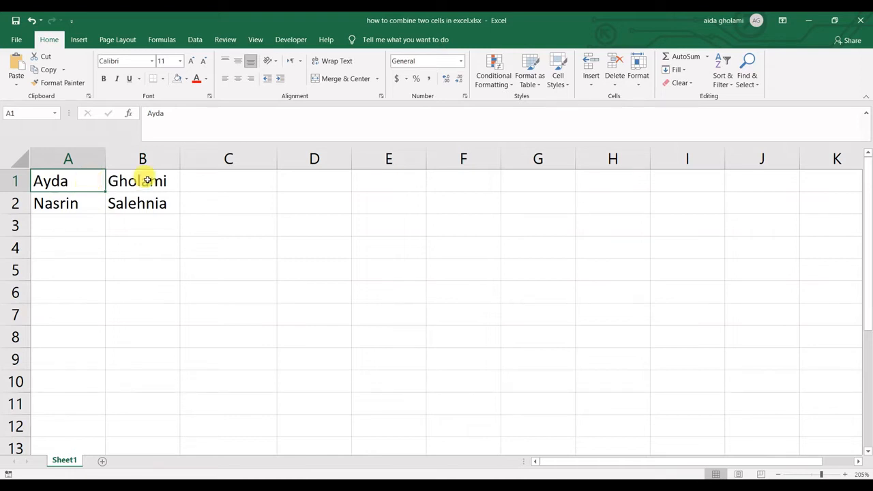
click(205, 182)
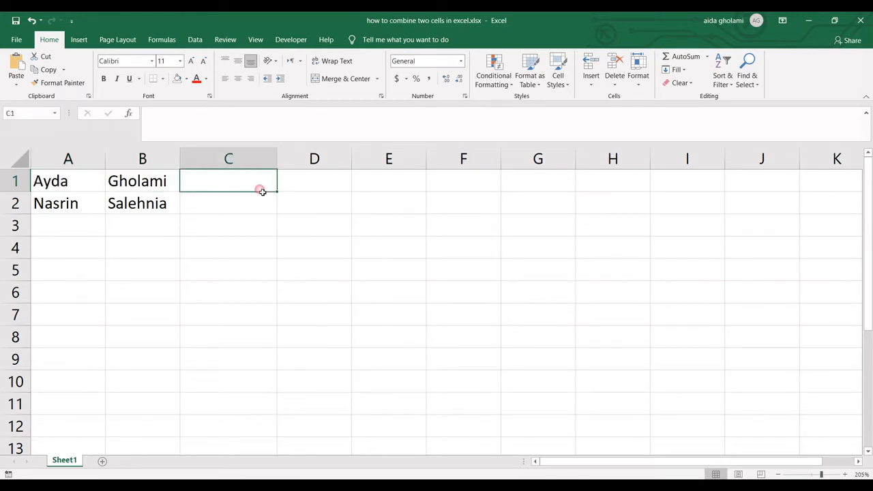
mouse_move(257, 217)
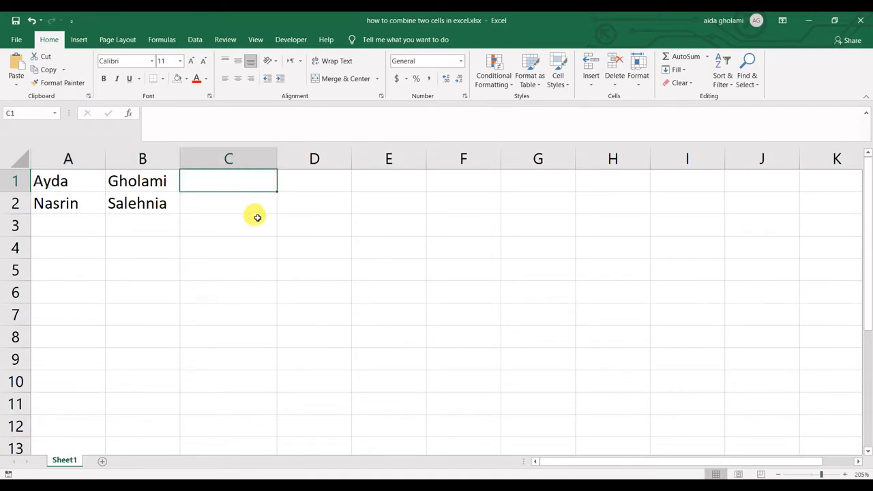
text(=)
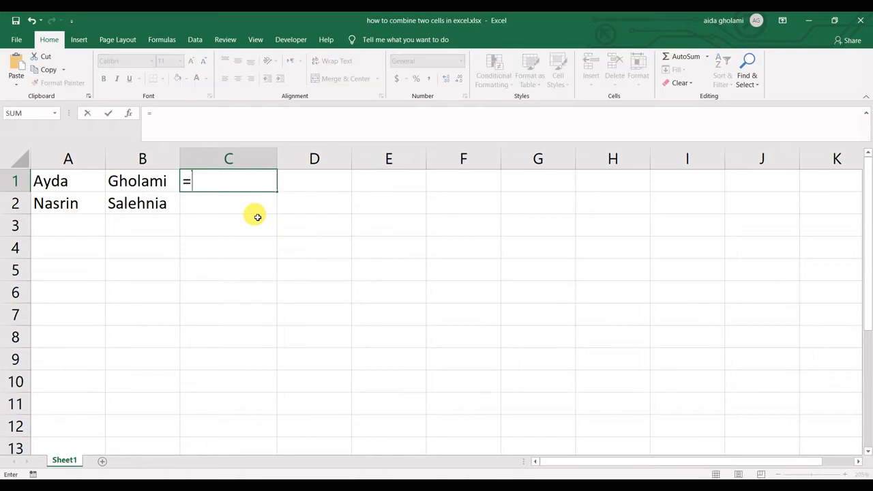
mouse_move(77, 187)
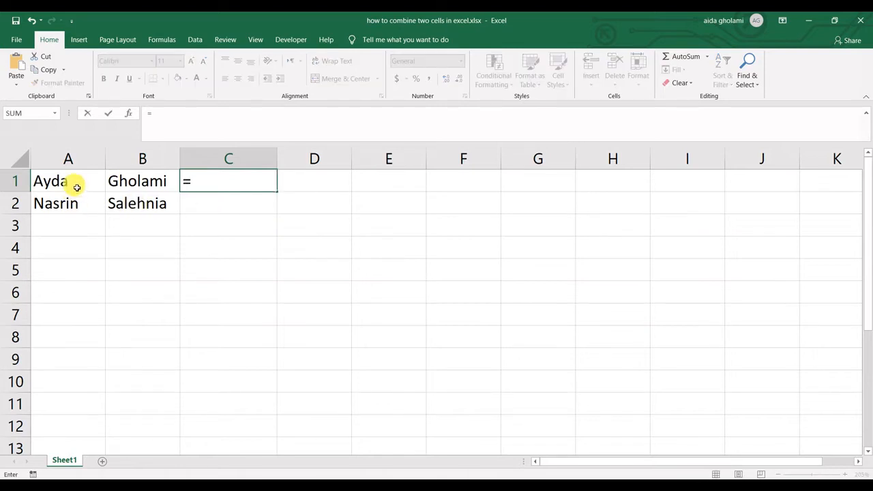
click(68, 181)
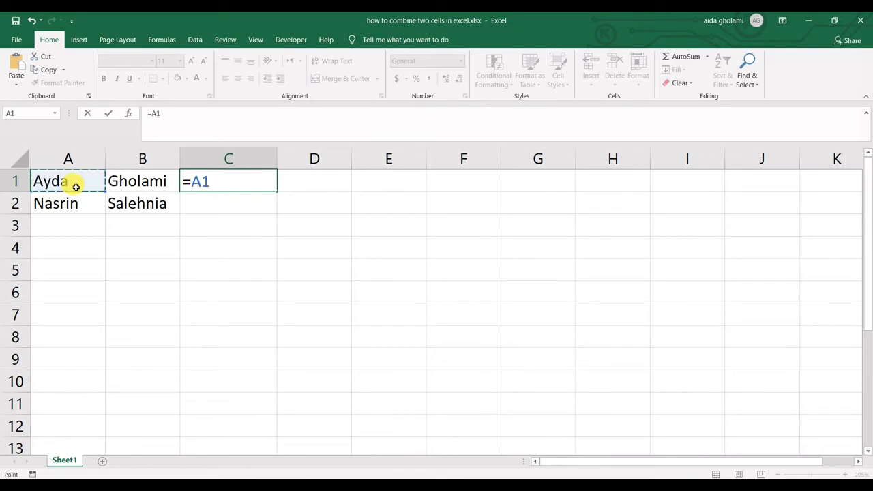
text(&)
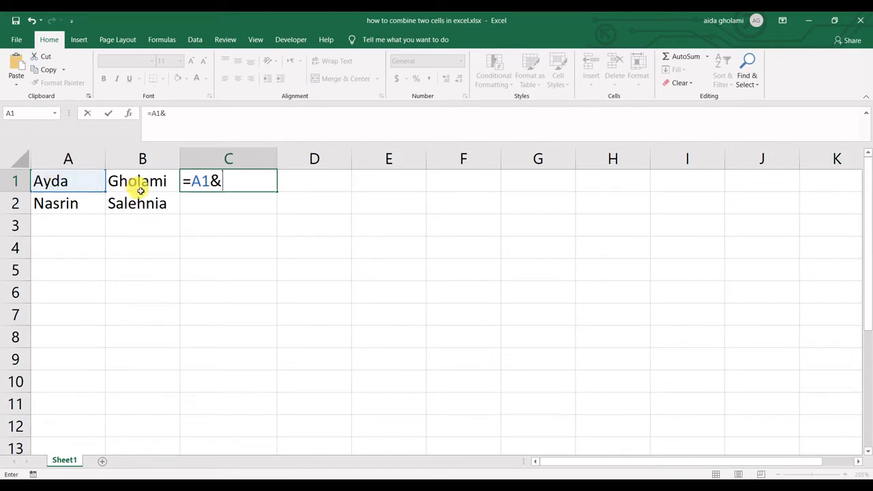
click(142, 181)
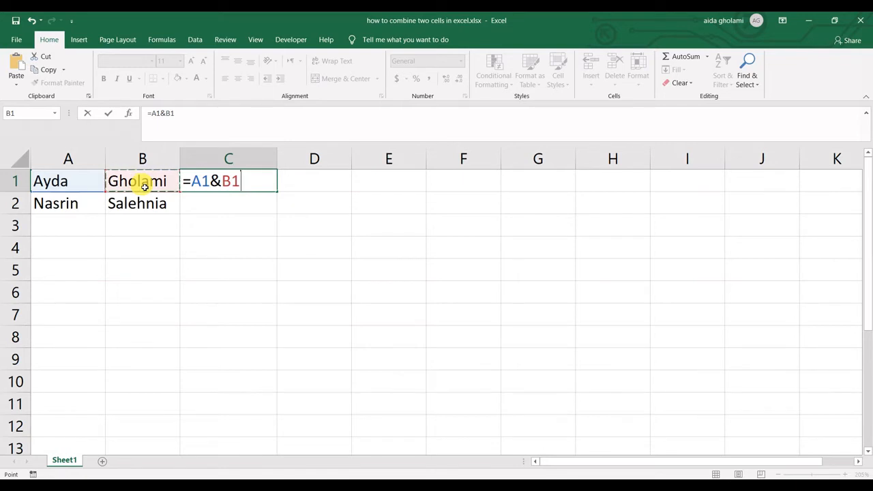
key(Enter)
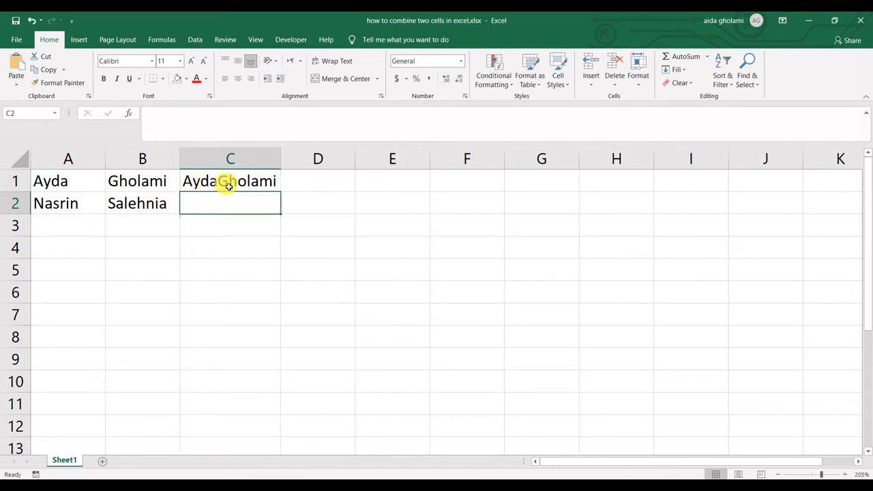
click(230, 181)
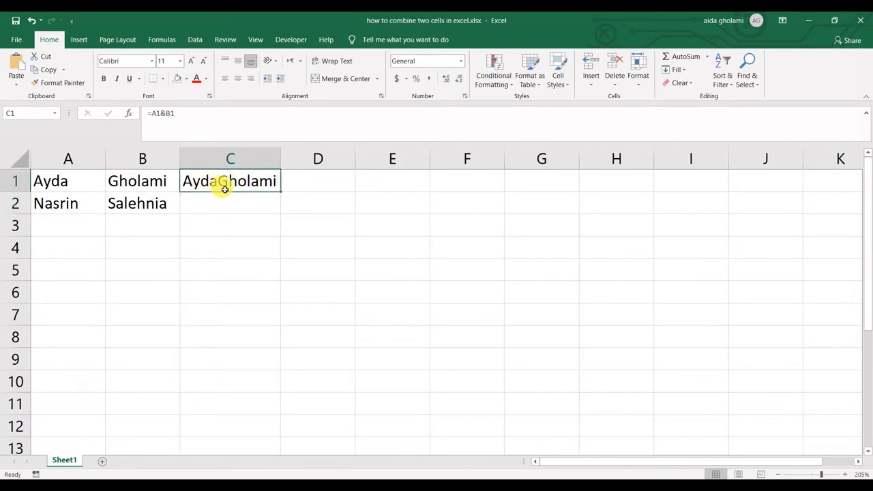
double_click(230, 180)
text(" )
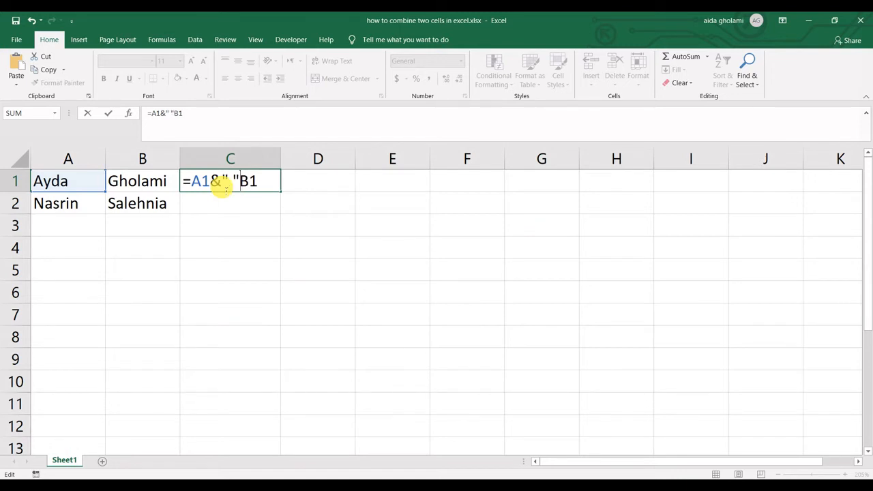
text(&)
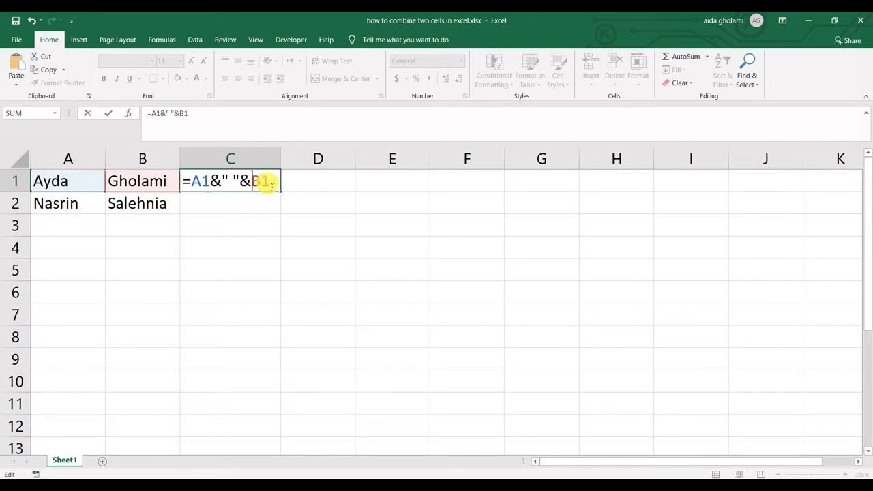
key(Enter)
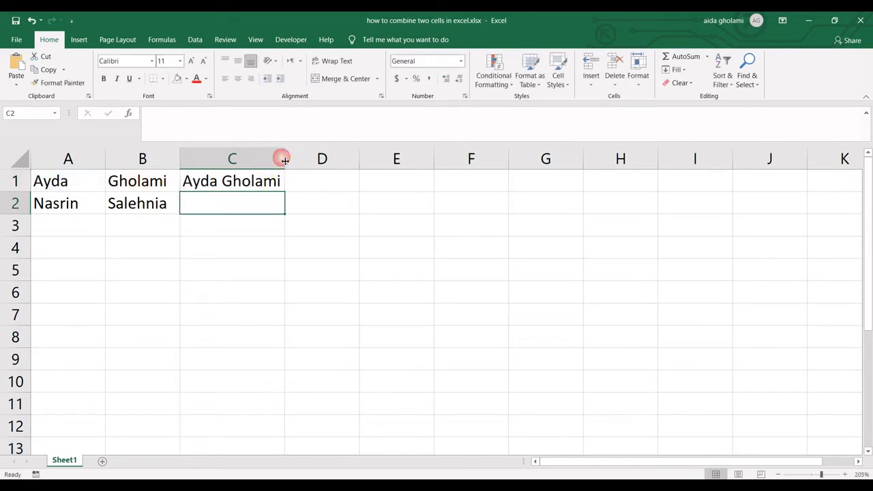
click(221, 181)
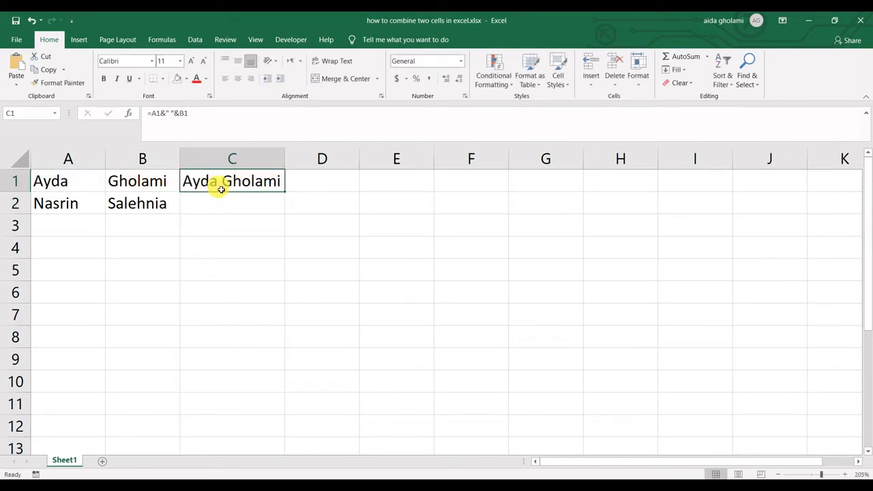
mouse_move(215, 197)
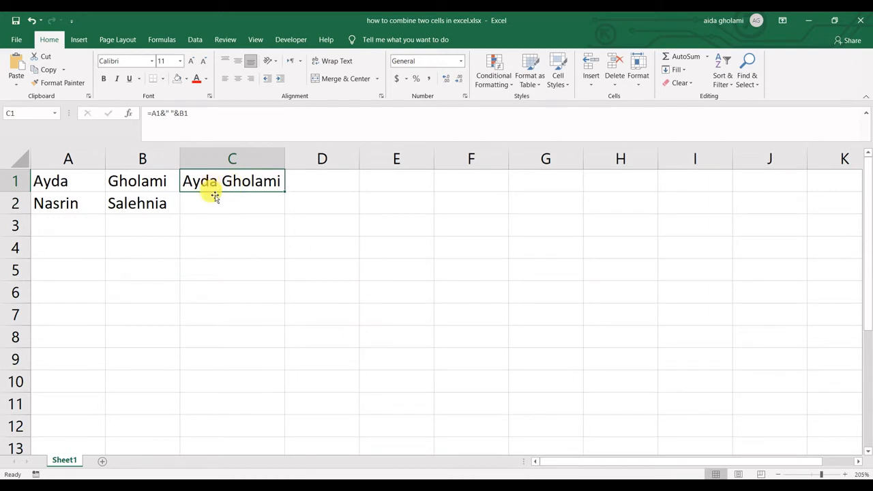
mouse_move(196, 196)
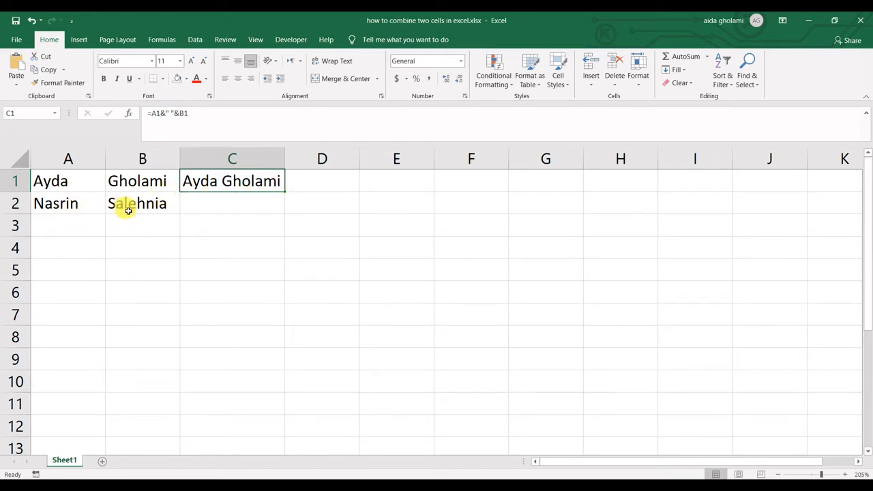
mouse_move(286, 196)
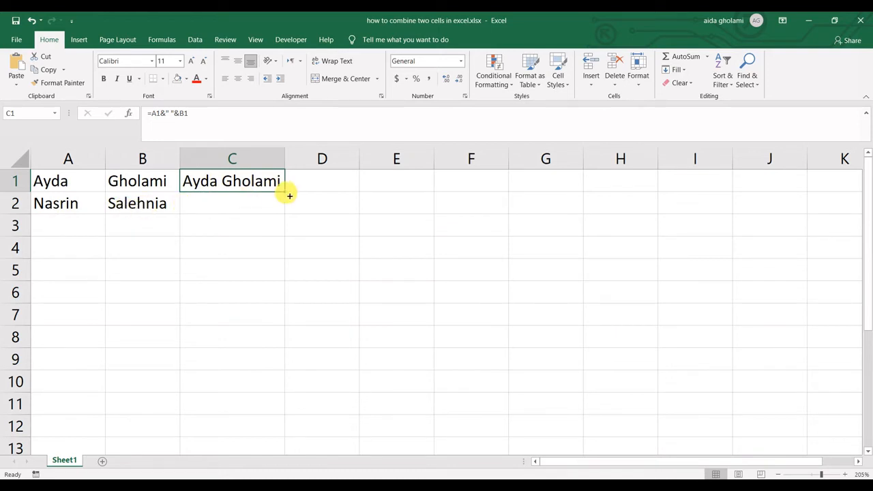
mouse_move(287, 195)
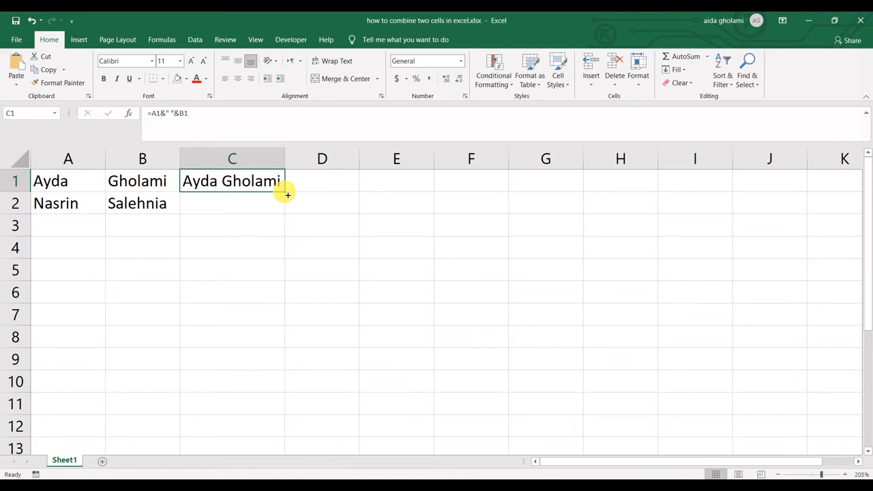
drag(285, 190, 285, 202)
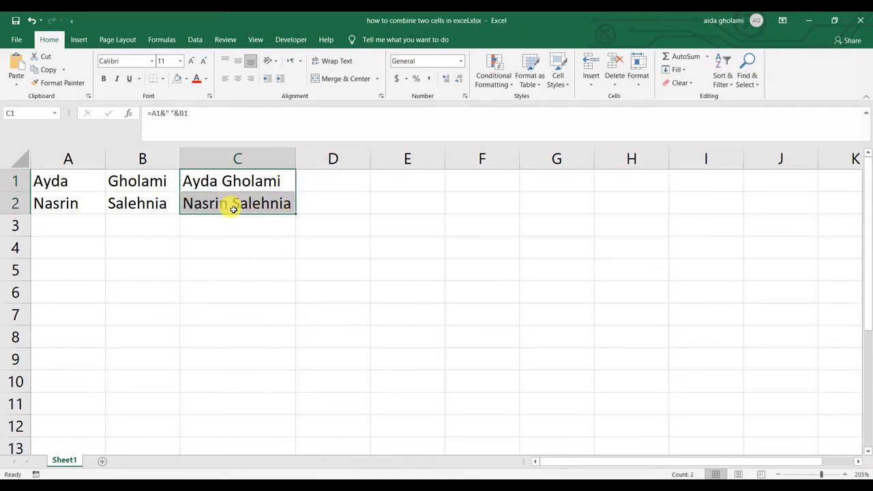
click(234, 203)
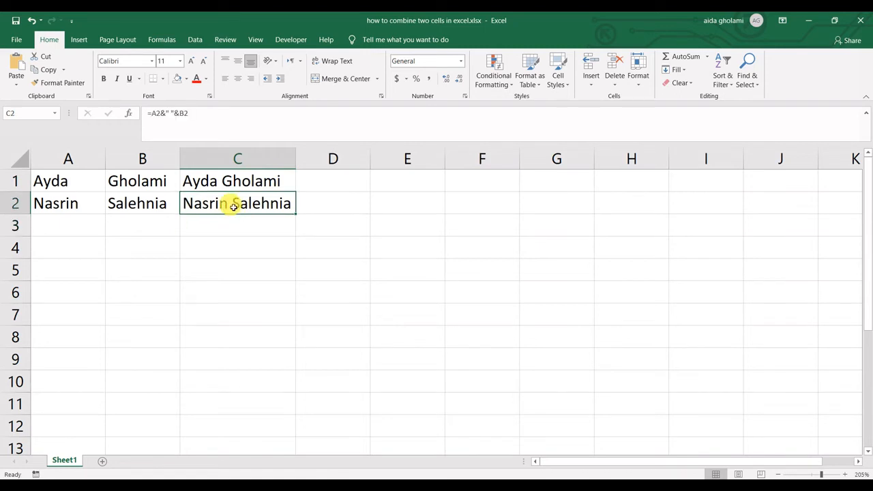
mouse_move(310, 178)
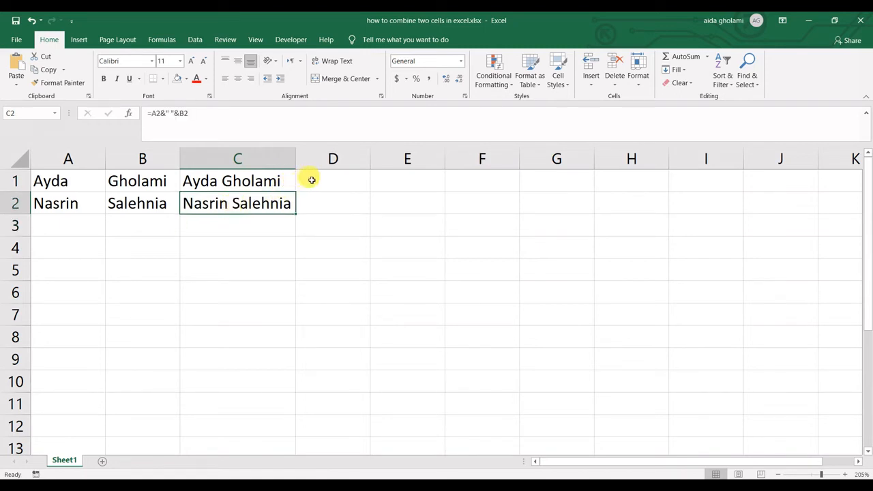
click(333, 181)
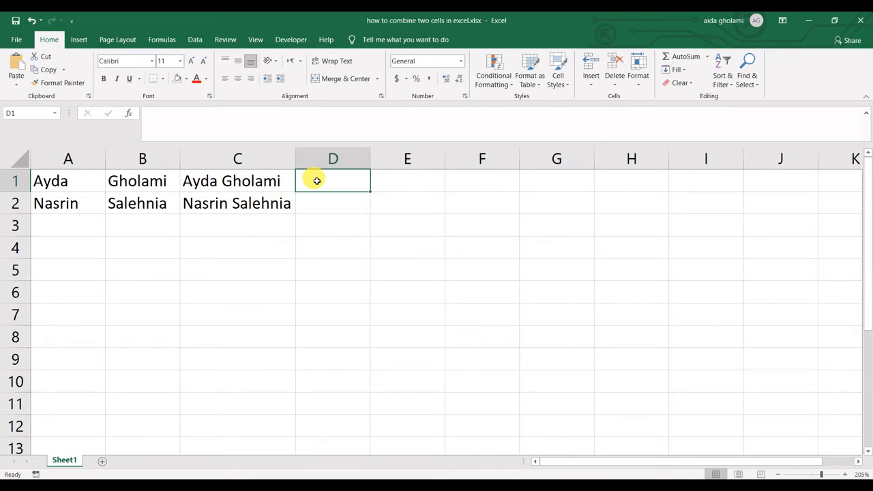
text(=)
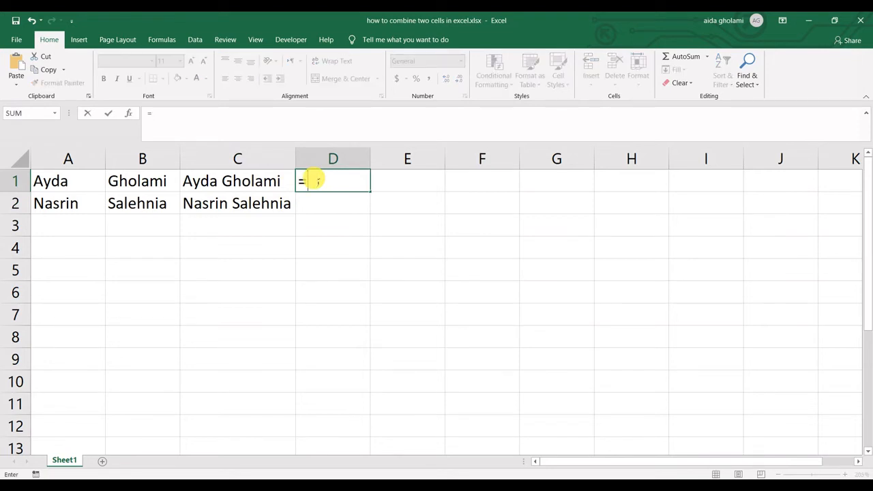
text(c)
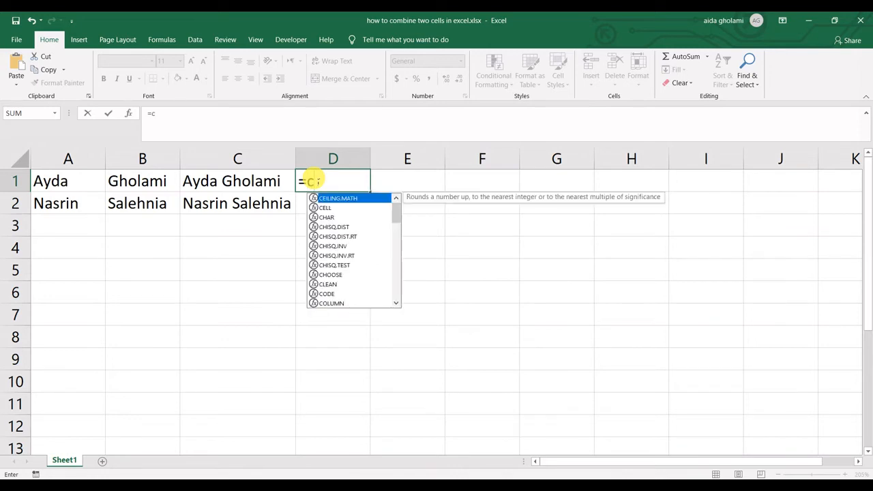
text(onc)
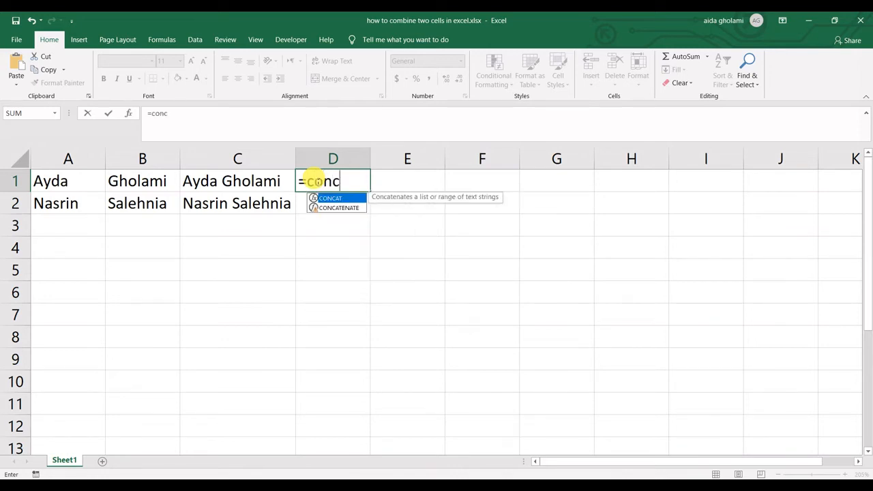
mouse_move(328, 202)
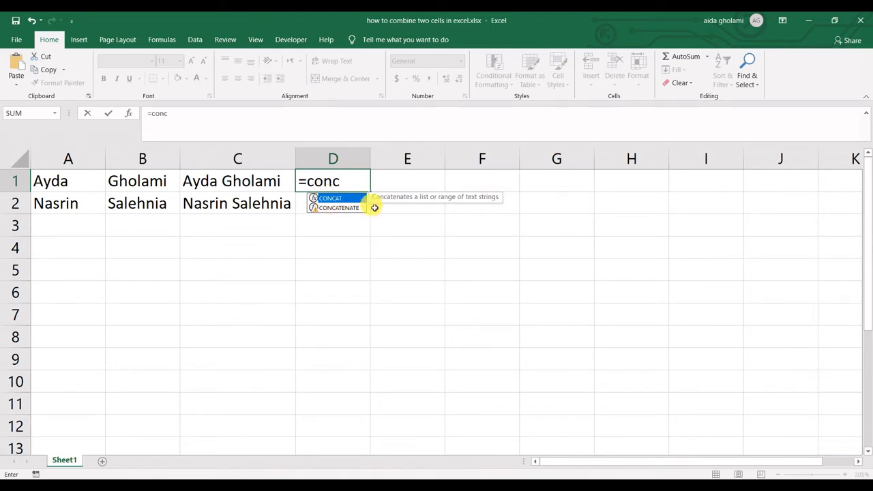
mouse_move(421, 202)
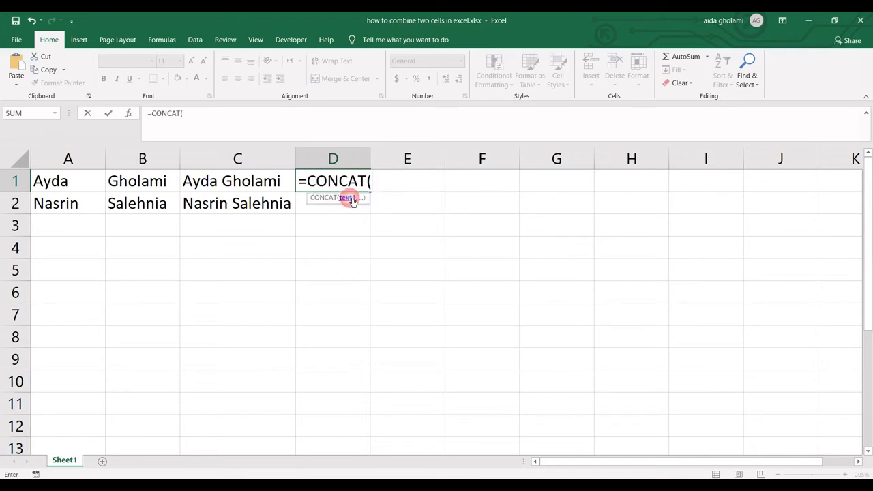
mouse_move(68, 194)
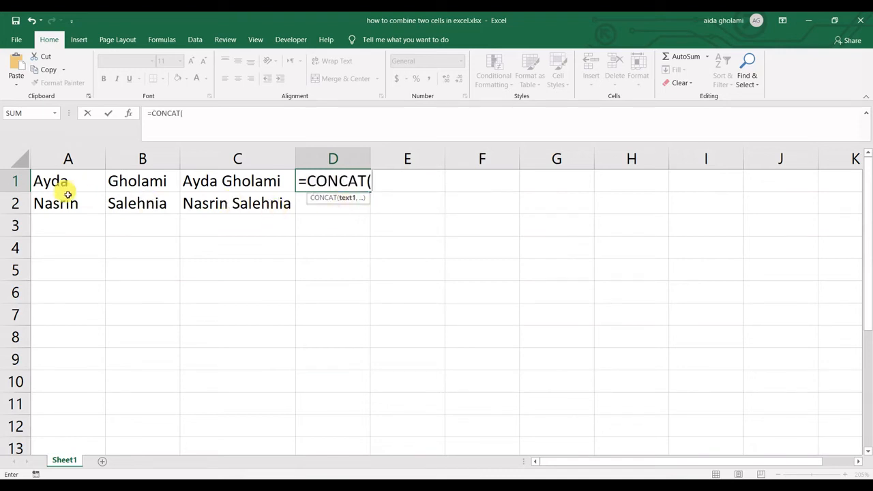
click(67, 181)
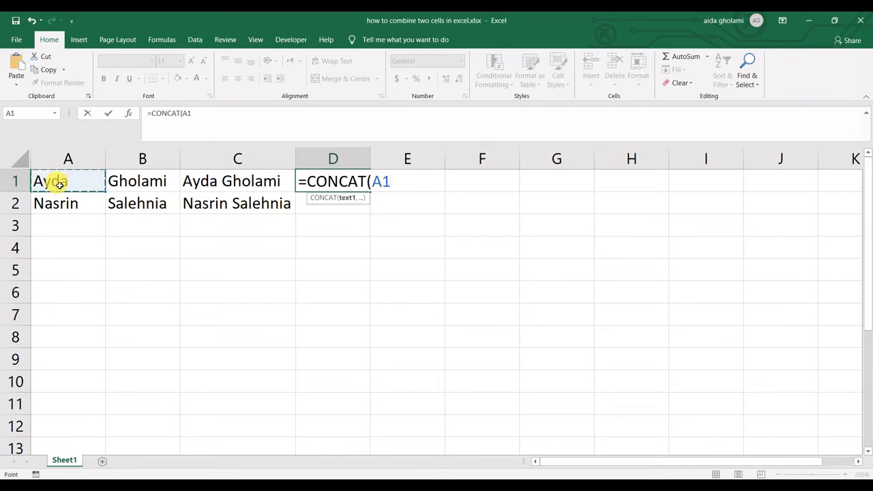
text(,)
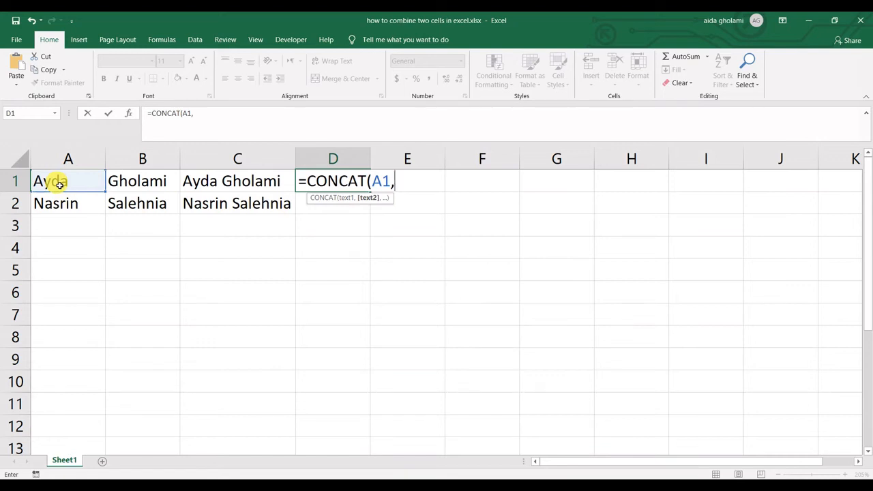
text(" ")
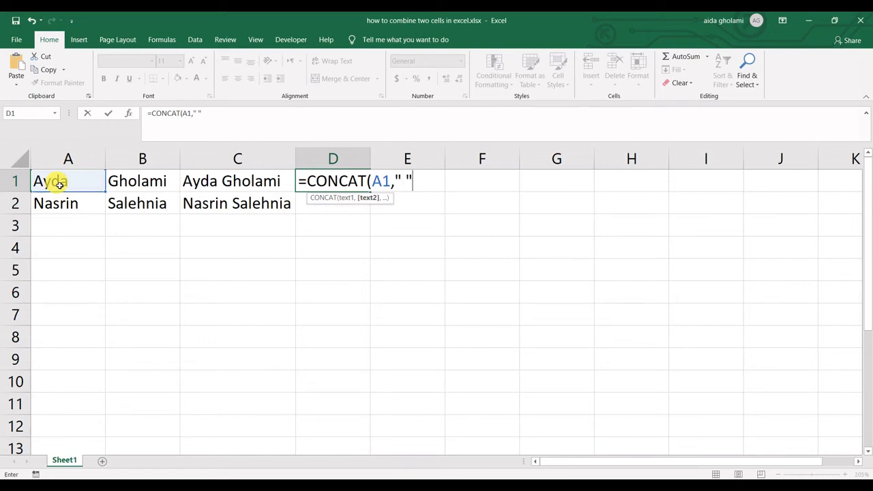
text(,)
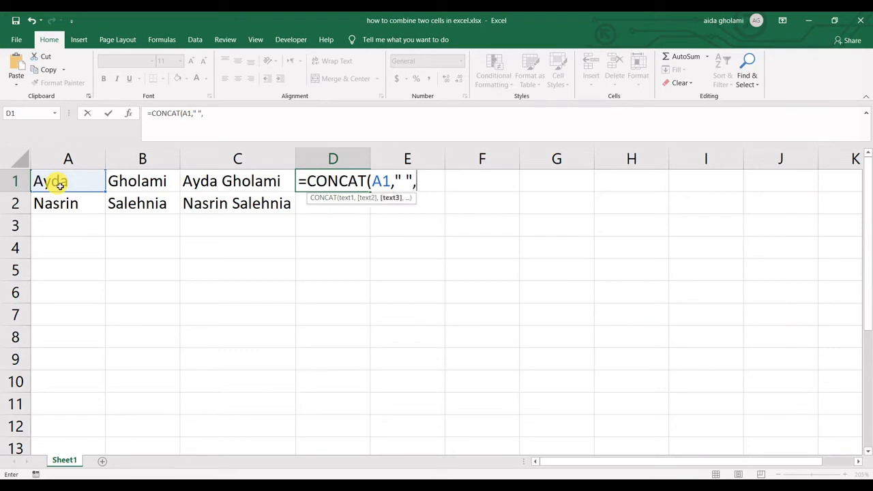
click(118, 181)
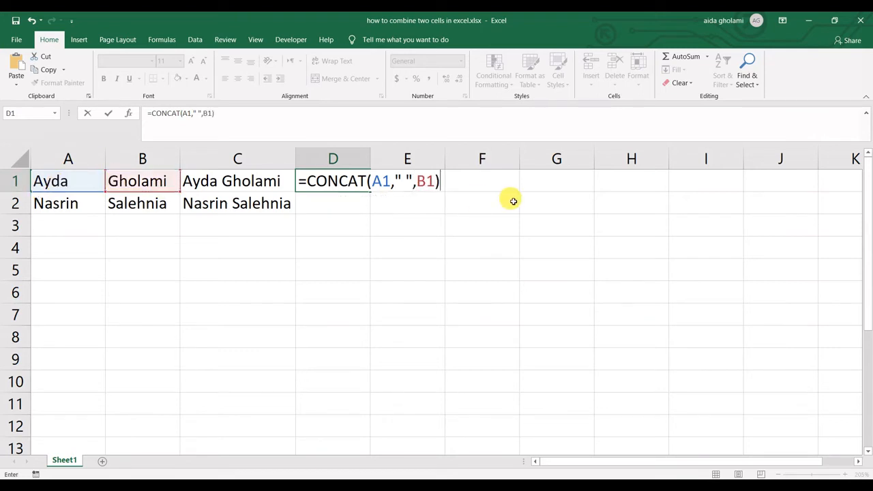
key(Enter)
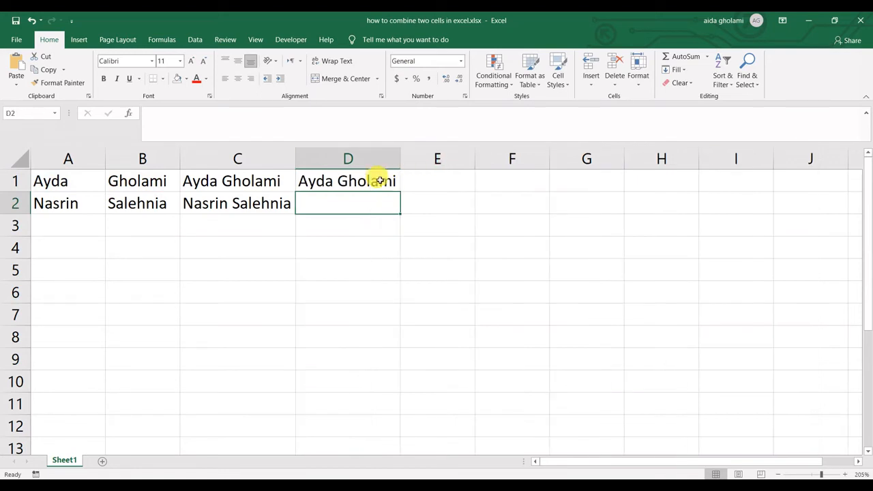
click(348, 180)
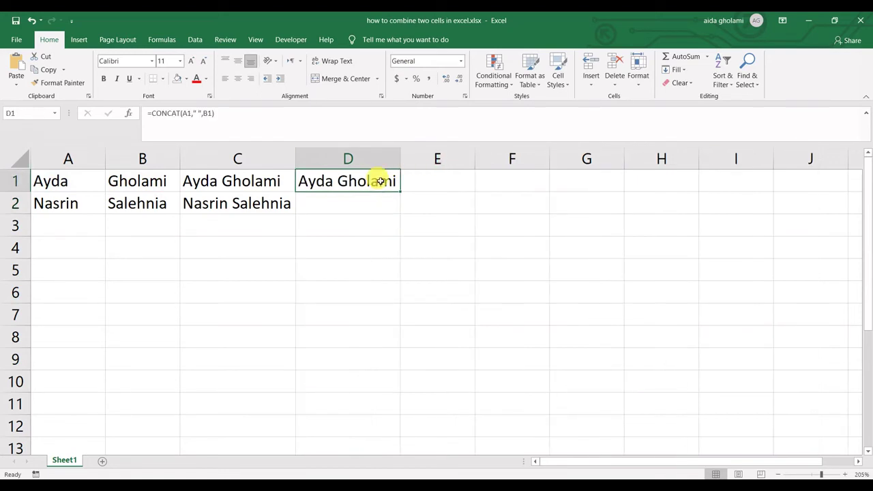
mouse_move(401, 193)
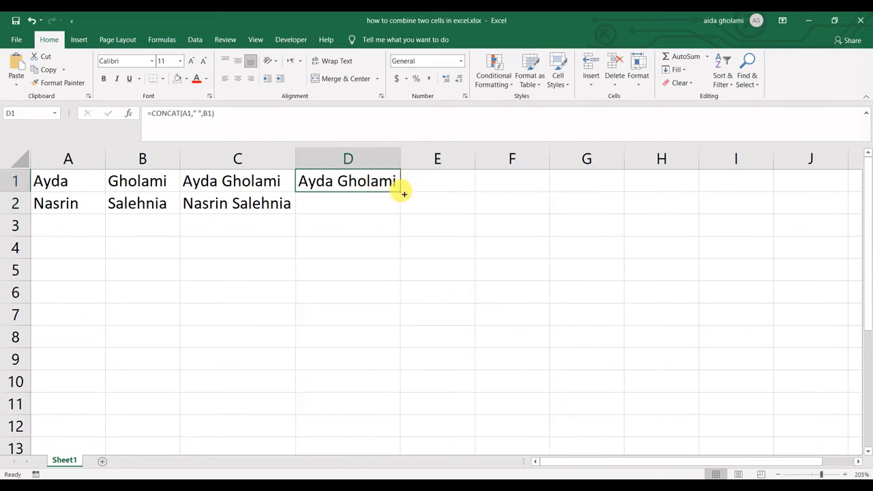
drag(403, 194, 403, 203)
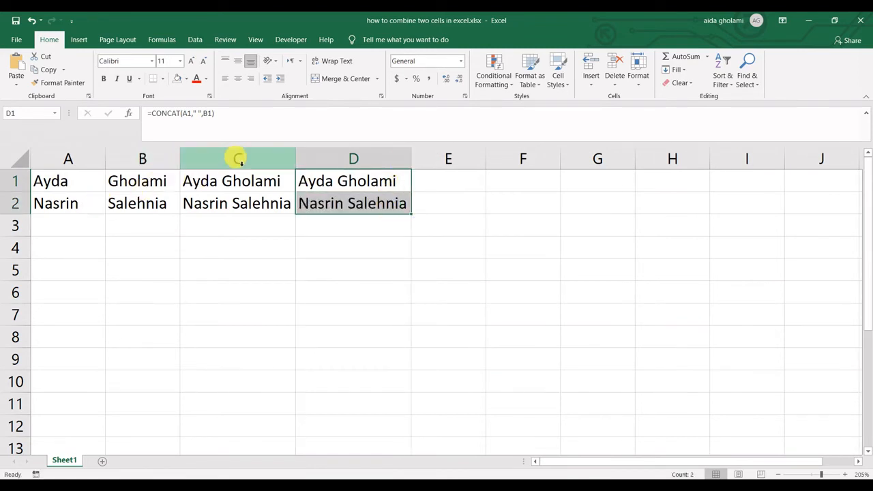
mouse_move(438, 185)
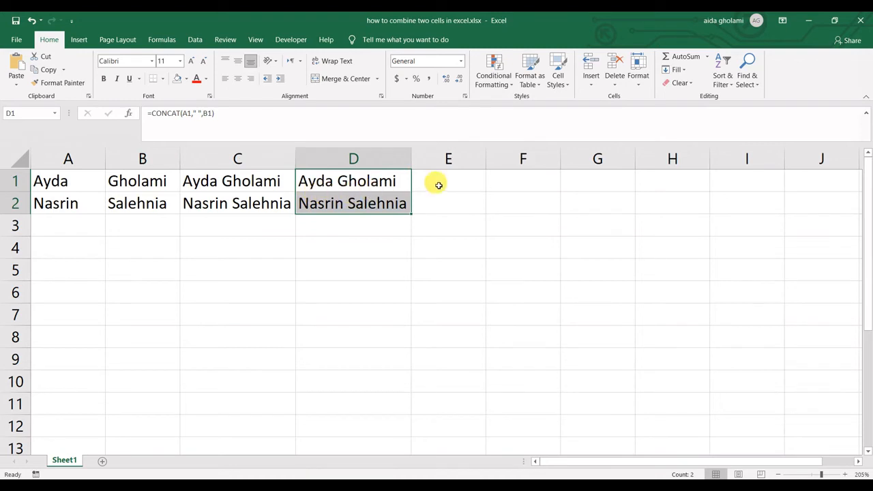
click(447, 181)
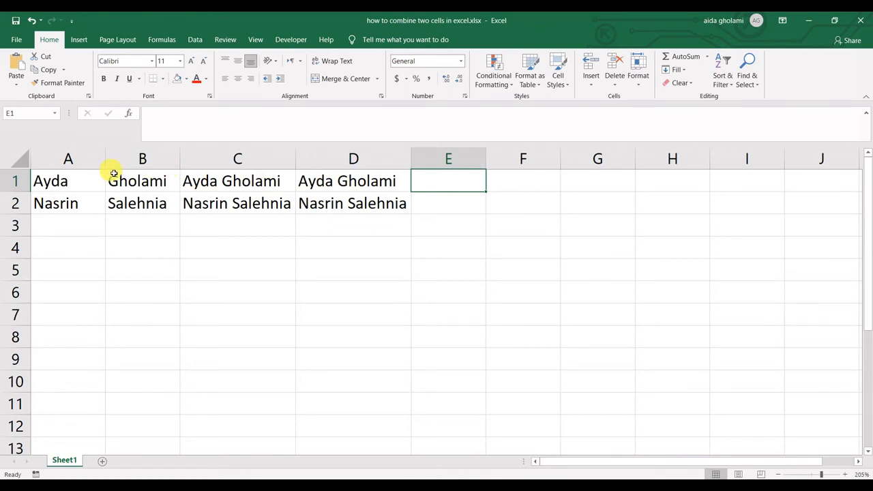
mouse_move(43, 192)
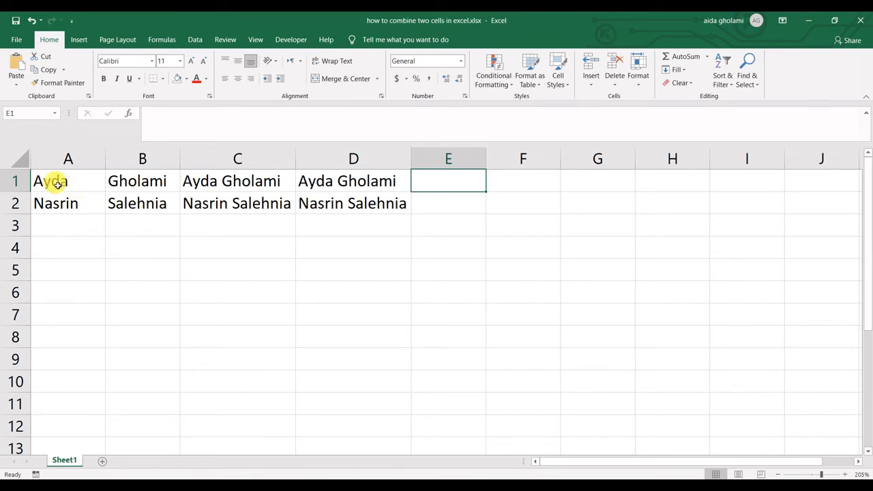
mouse_move(42, 189)
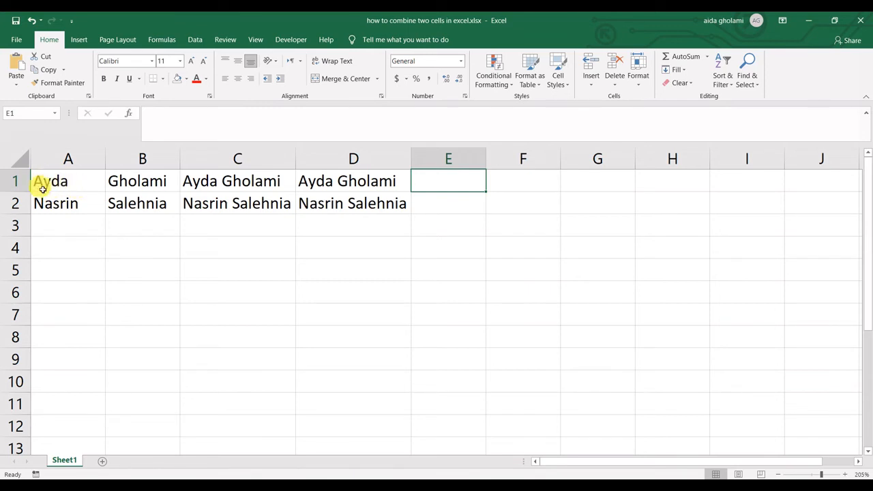
mouse_move(109, 189)
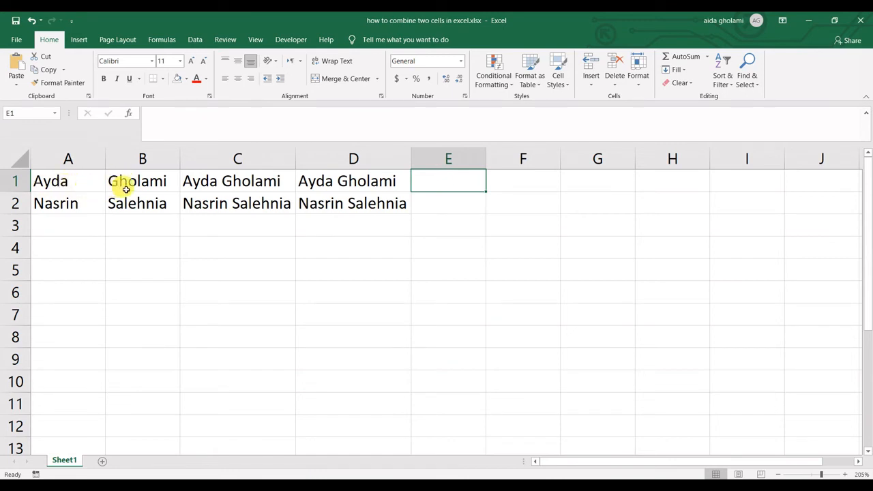
click(68, 181)
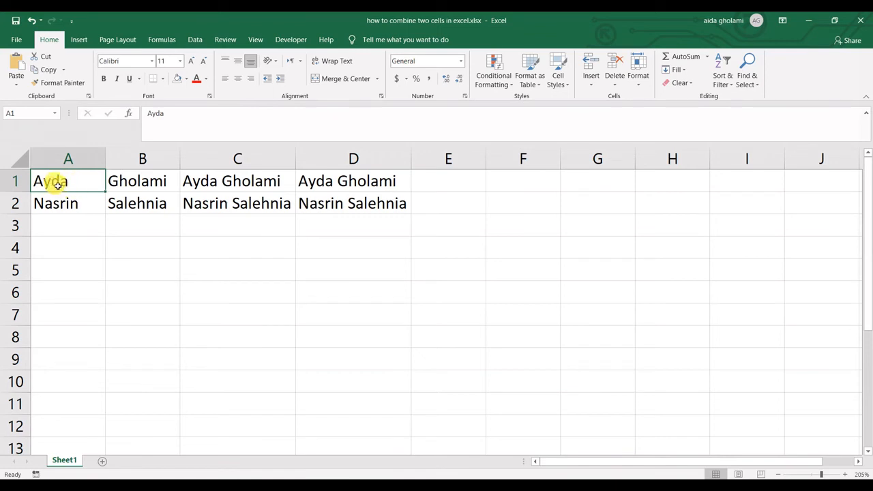
click(142, 180)
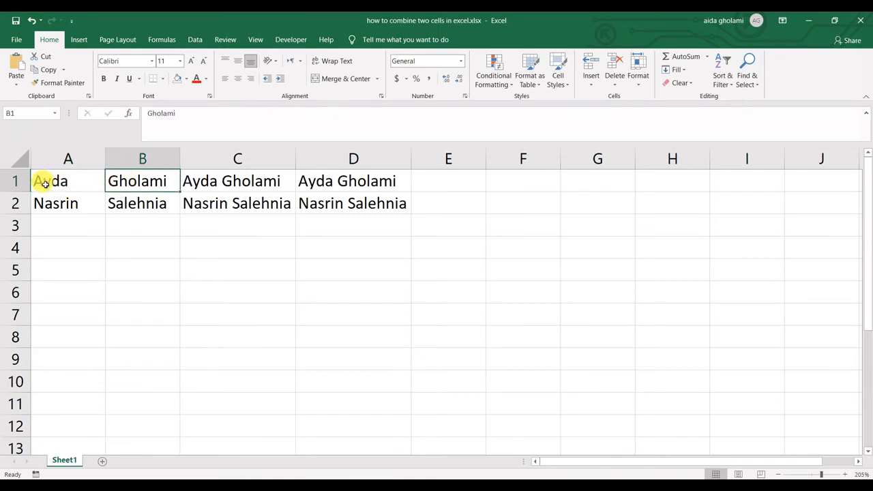
click(68, 181)
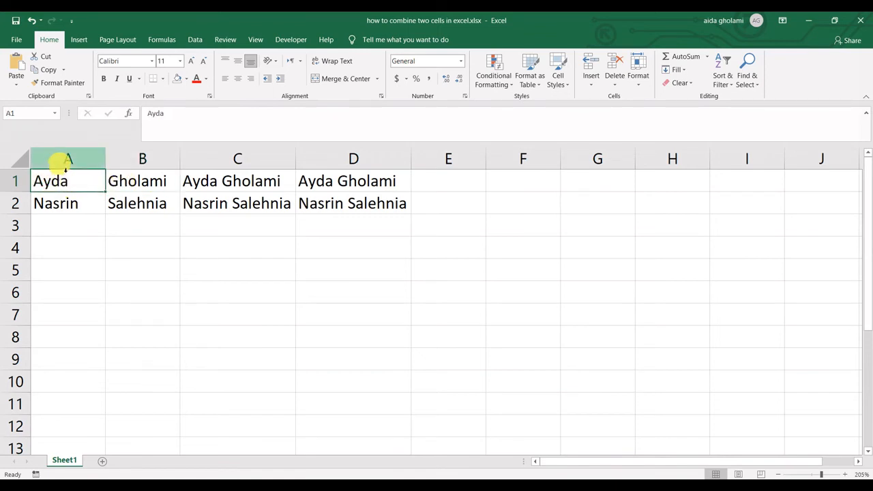
click(138, 181)
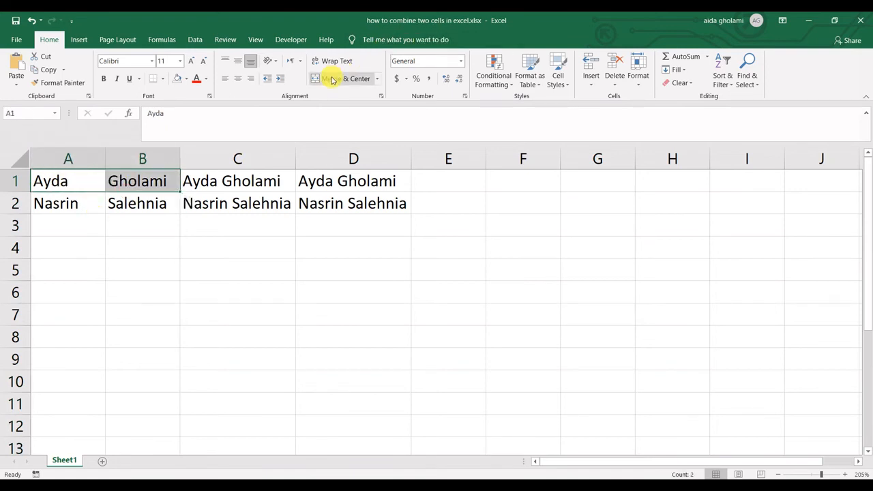
click(336, 79)
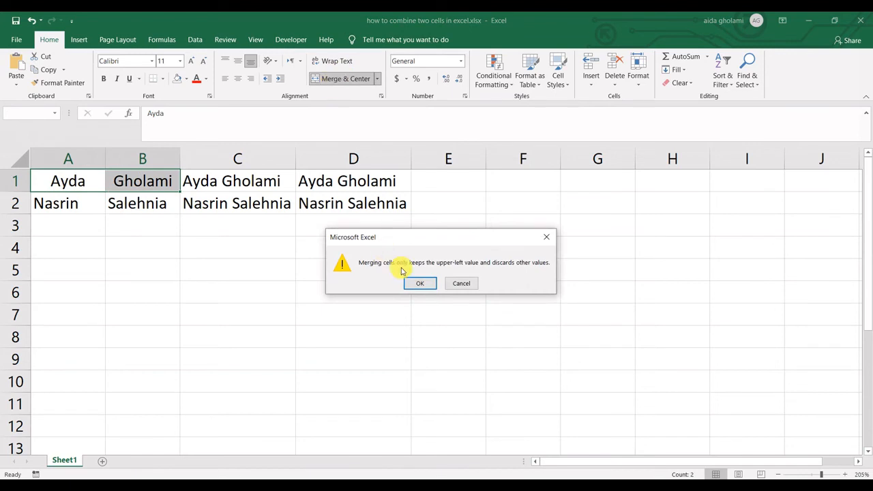
mouse_move(379, 268)
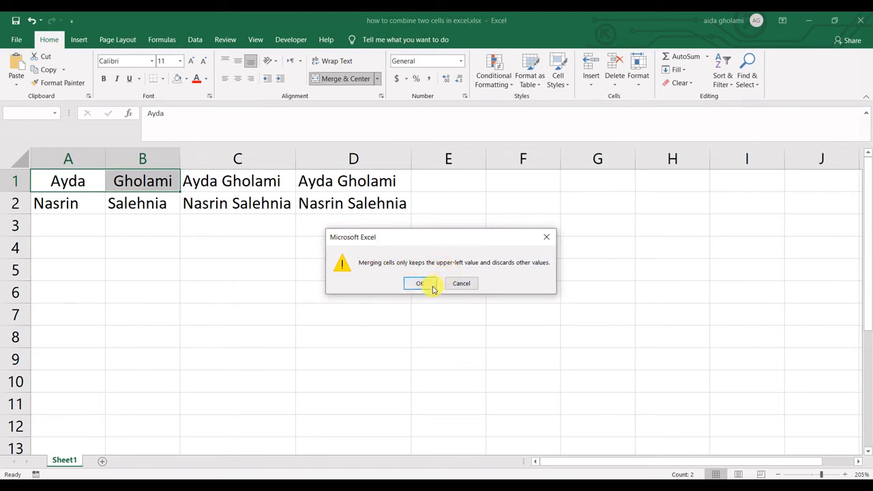
click(420, 283)
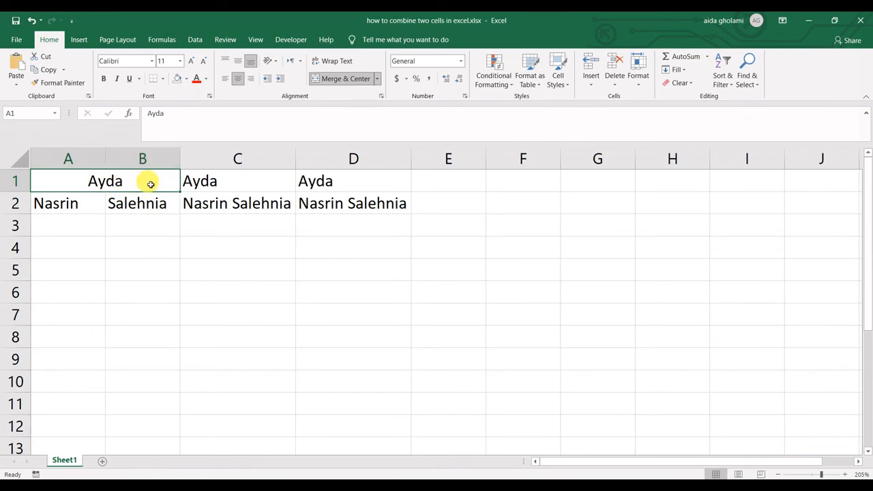
mouse_move(140, 187)
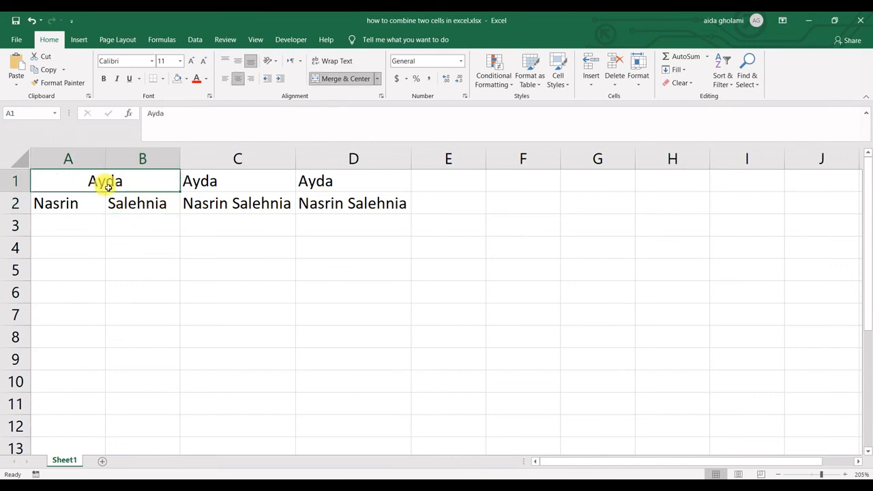
mouse_move(115, 185)
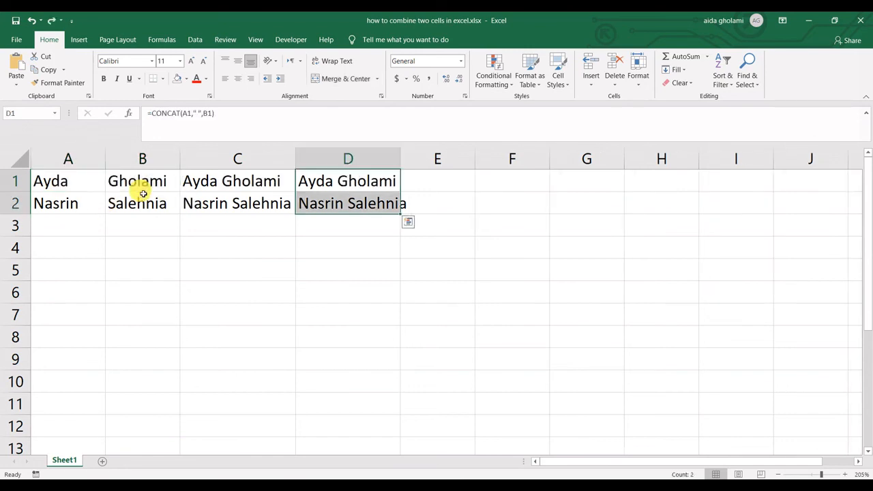
Step: Merge and center A1:B2, accepting that only the upper-left value Ayda is kept
click(81, 181)
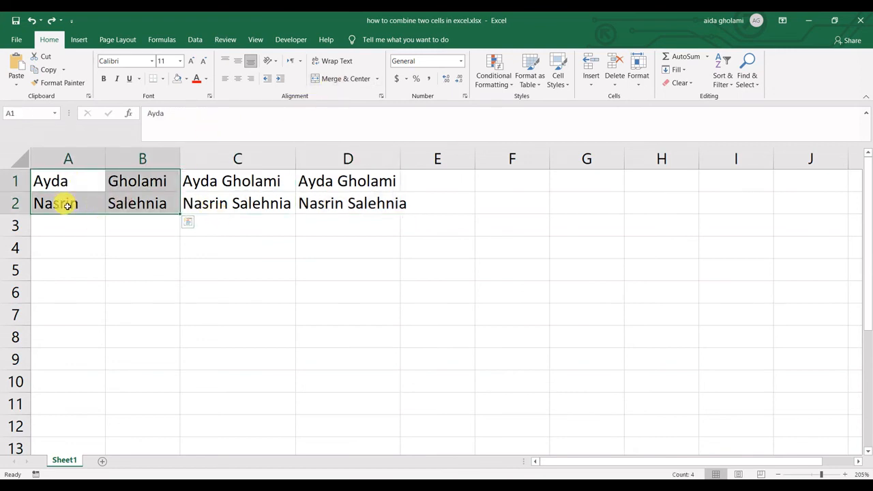
click(341, 77)
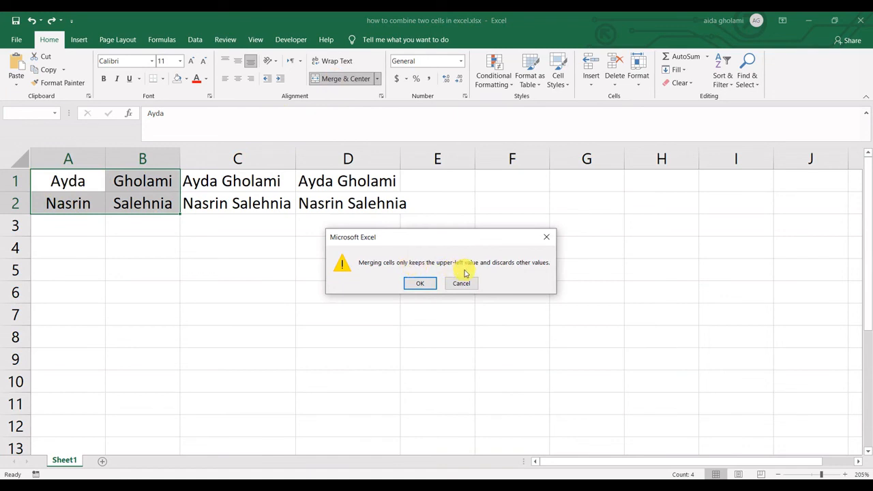
click(420, 283)
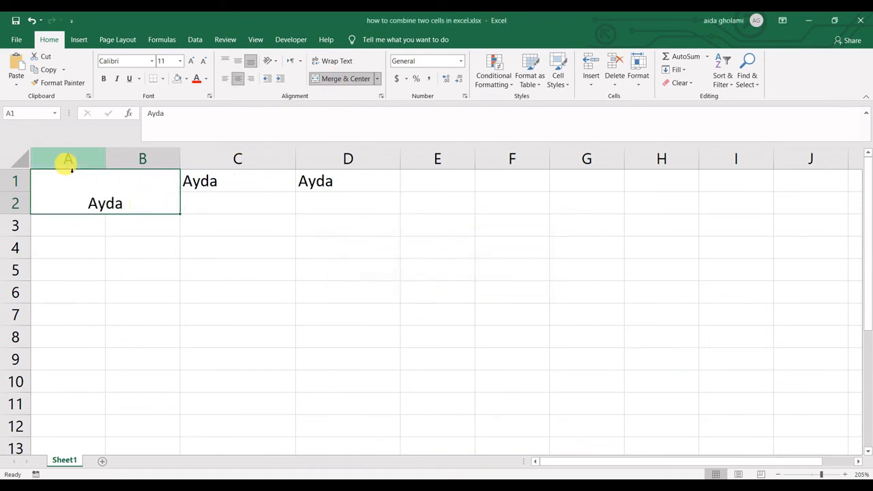
mouse_move(14, 203)
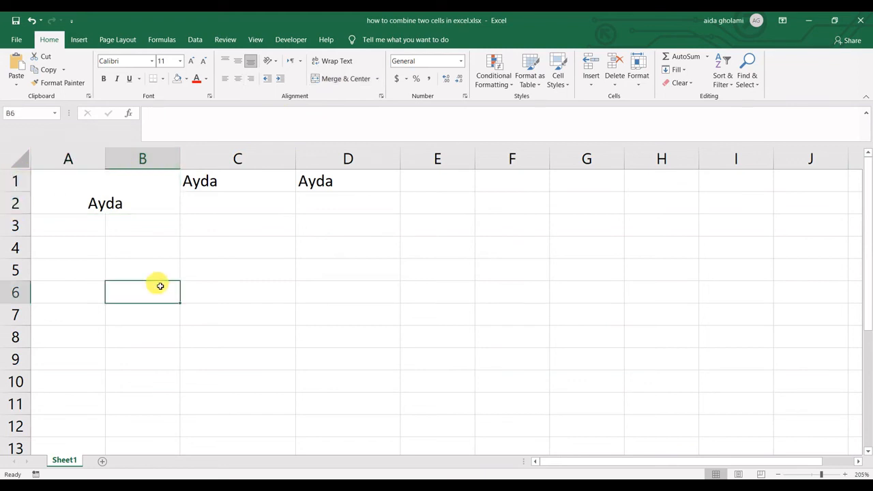
mouse_move(194, 206)
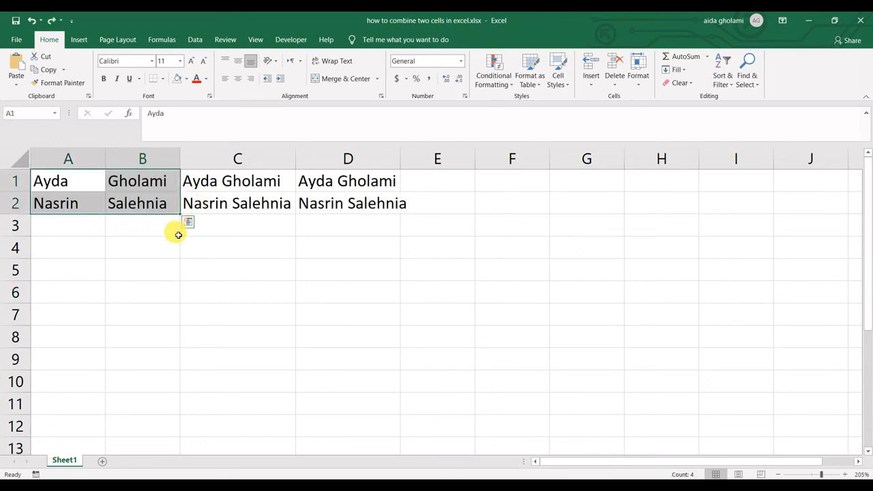
mouse_move(159, 234)
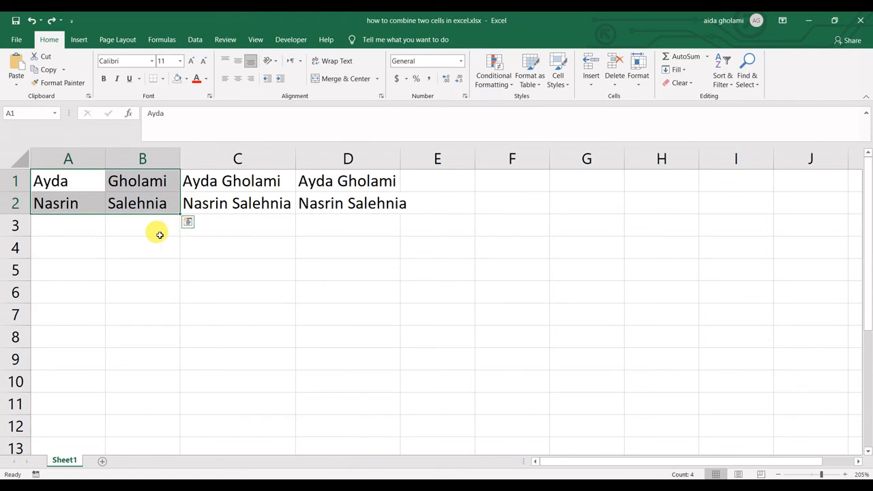
Step: With the merge undone, click an empty cell to deselect the restored names
click(142, 225)
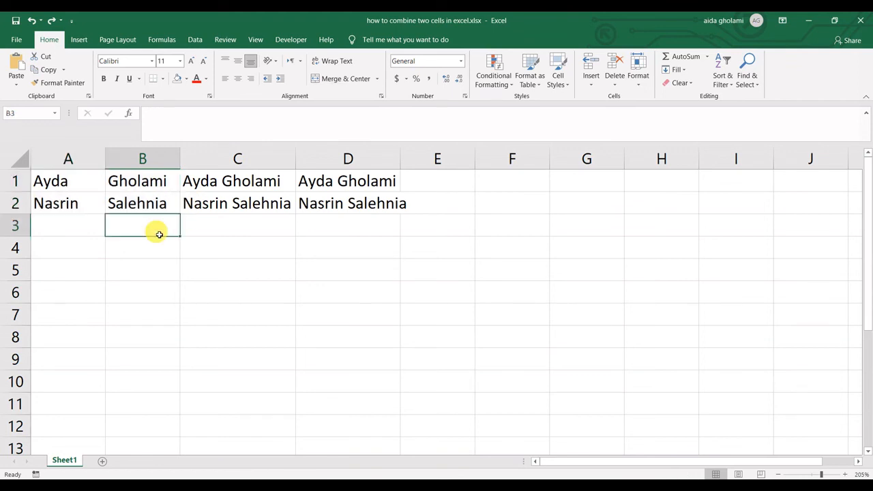
mouse_move(530, 451)
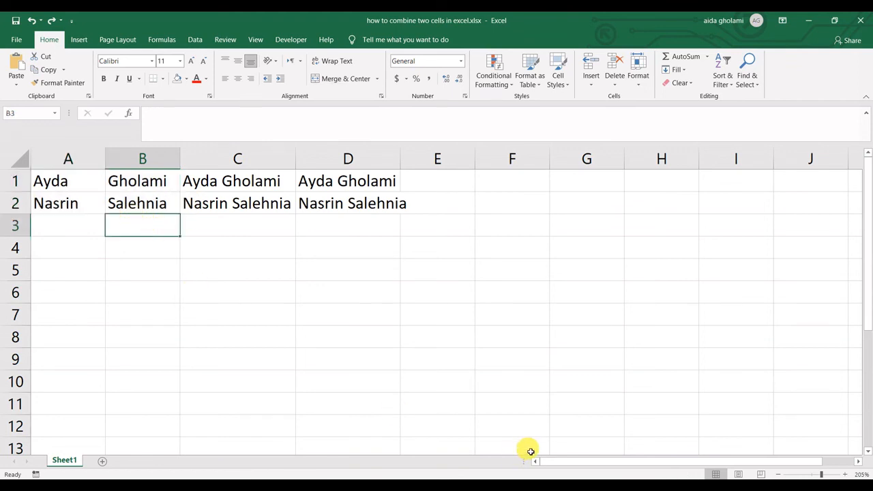